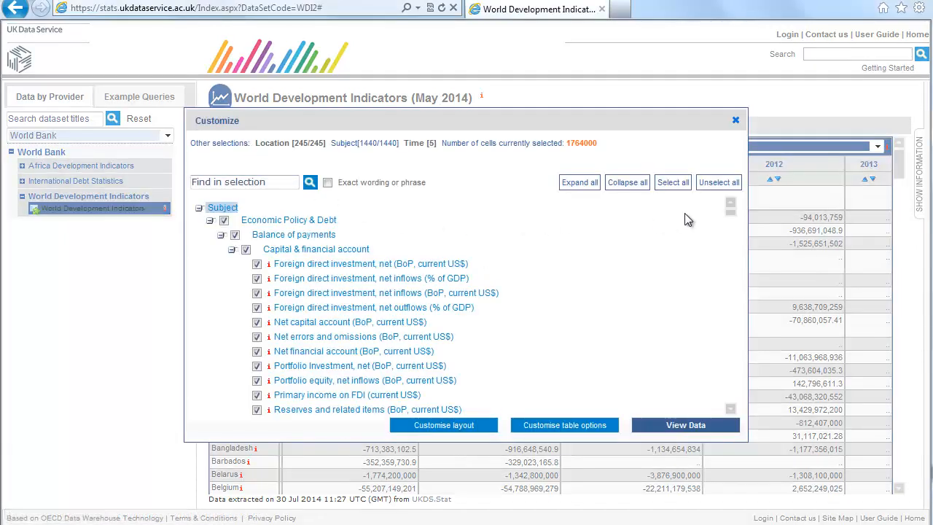
Clear all subjects, search 'goods', select only Goods exports and Goods imports, and view data.
left_click(719, 183)
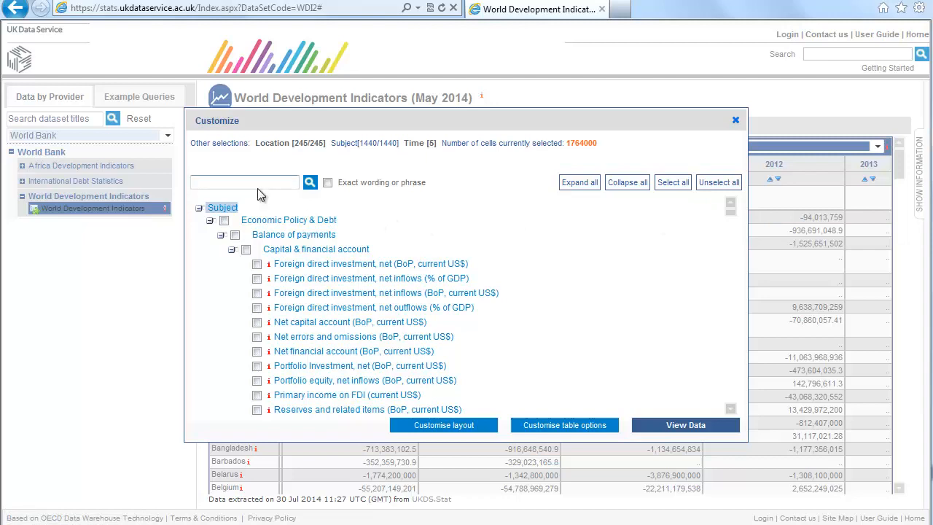
type("goods")
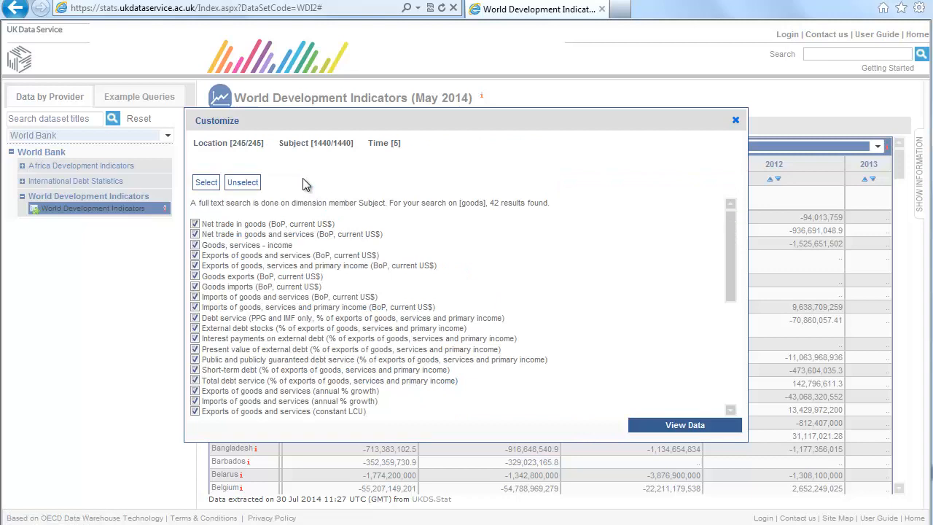
left_click(242, 183)
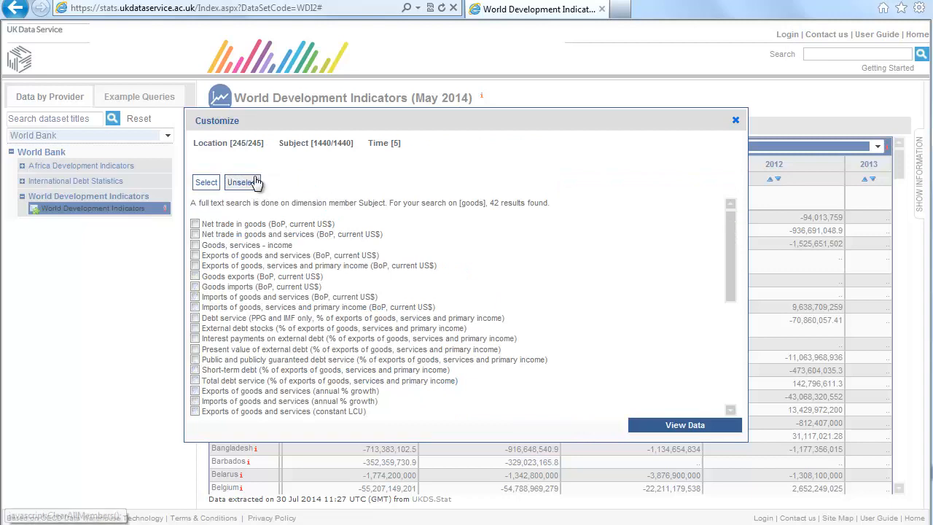
left_click(195, 276)
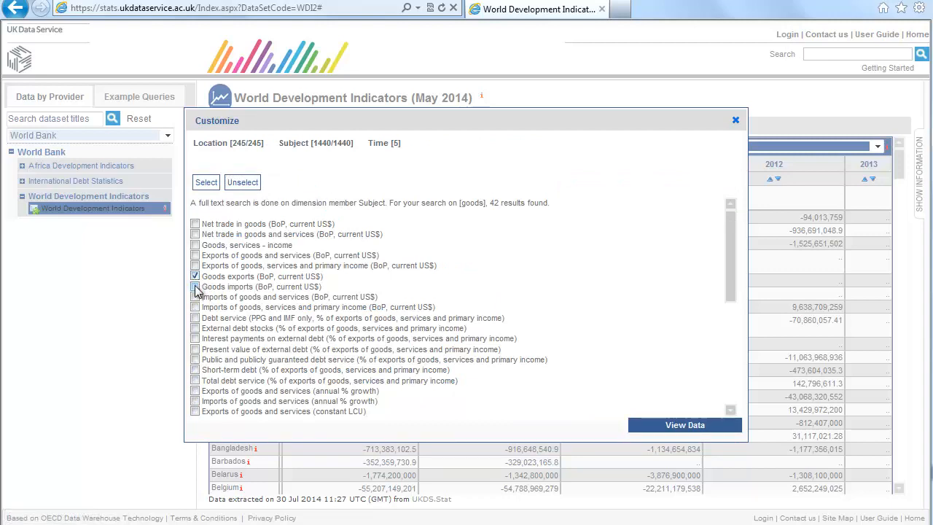
left_click(195, 287)
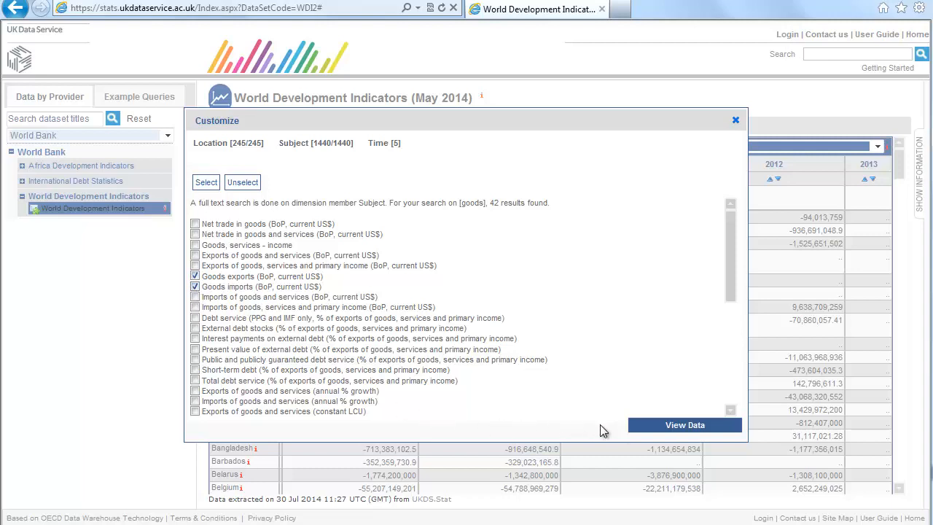
left_click(684, 425)
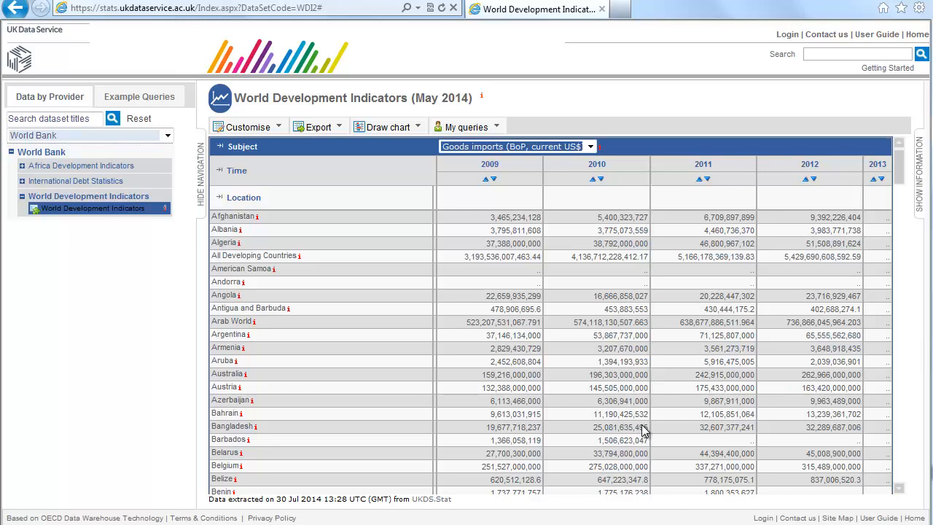
mouse_move(624, 392)
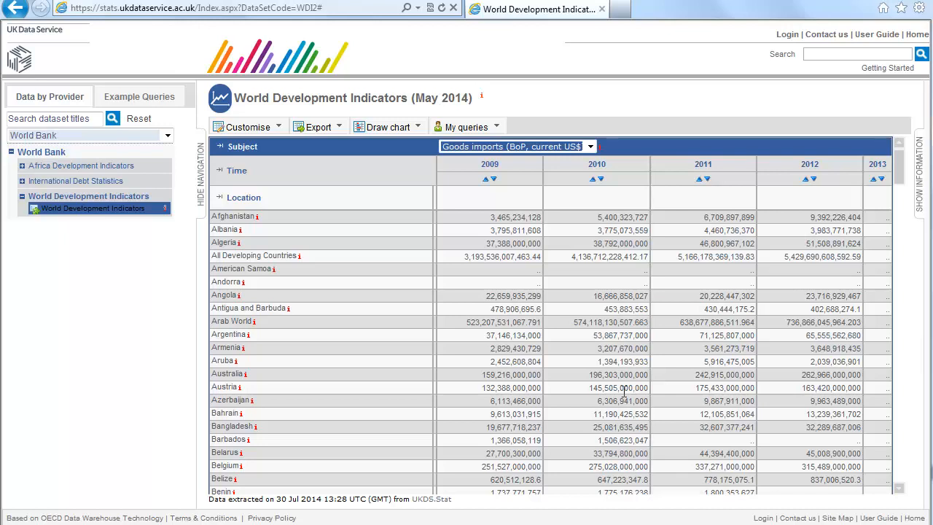
mouse_move(589, 167)
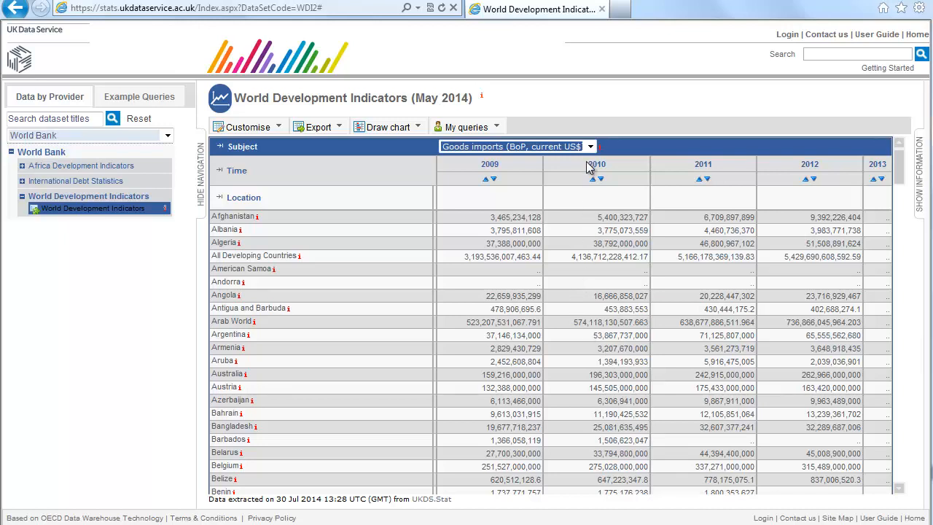
Switch the table's displayed subject to Goods exports (BoP, current US$).
left_click(590, 147)
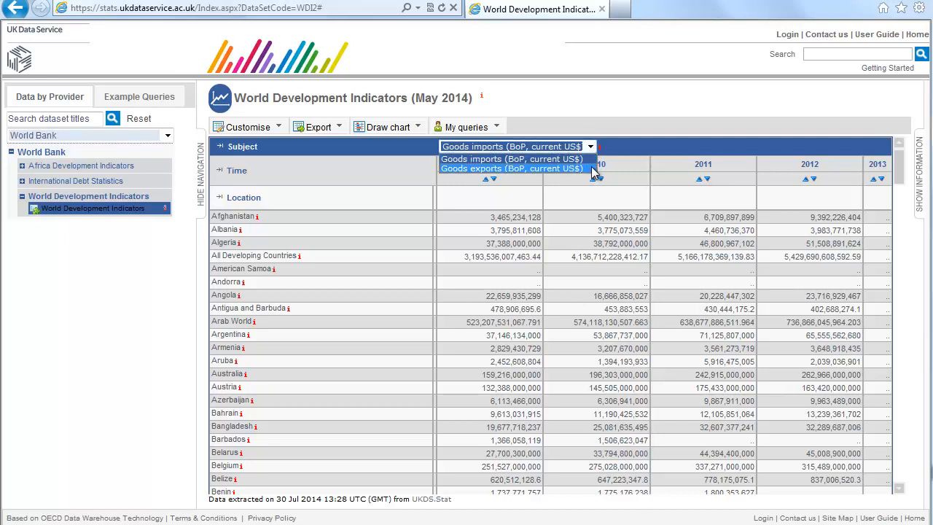
left_click(511, 168)
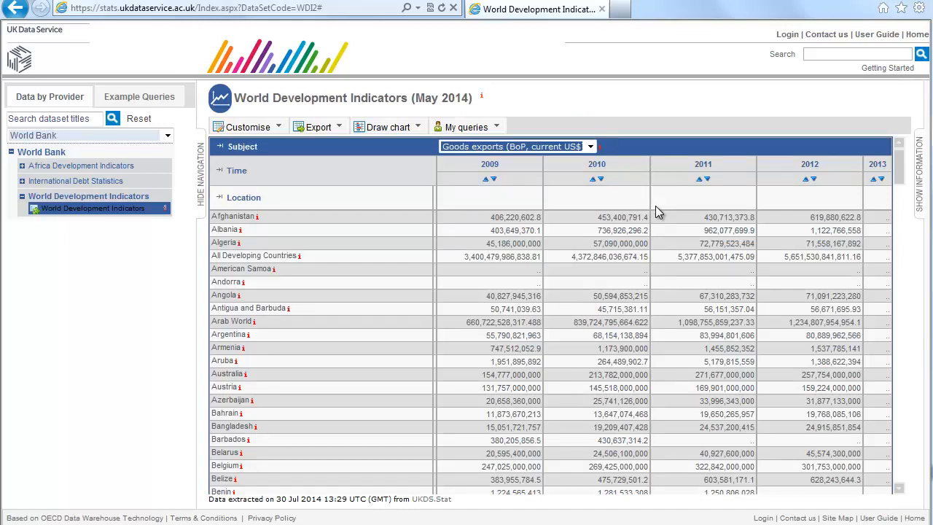
left_click(248, 126)
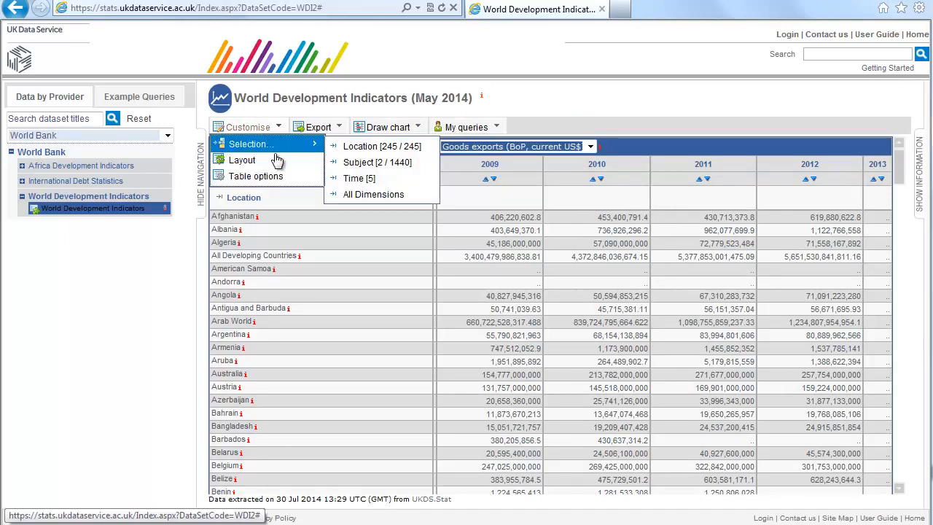
Apply a layout with Subject and Location in rows and Time in columns.
left_click(242, 160)
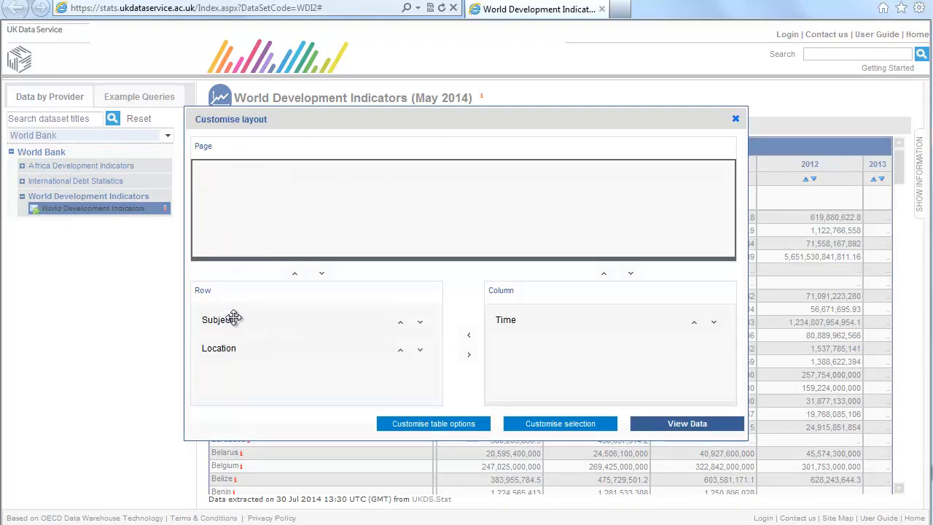
mouse_move(175, 324)
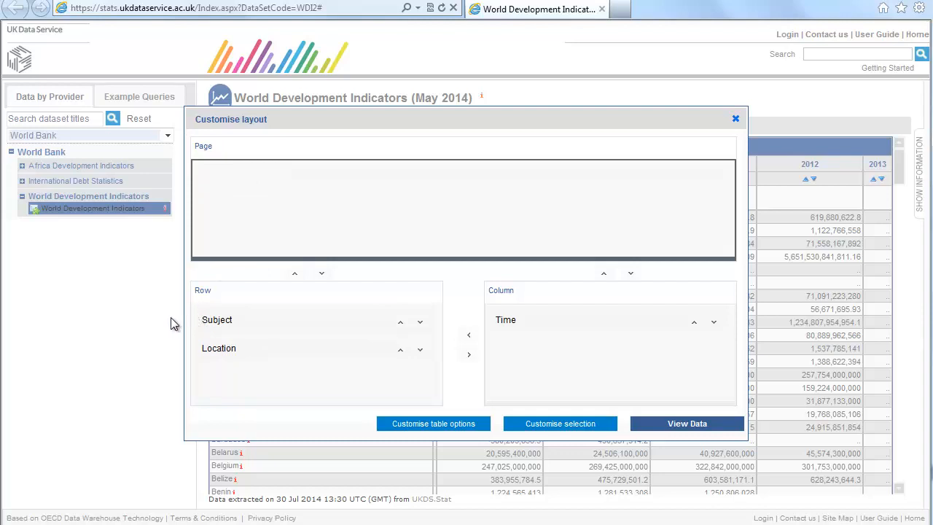
left_click(687, 424)
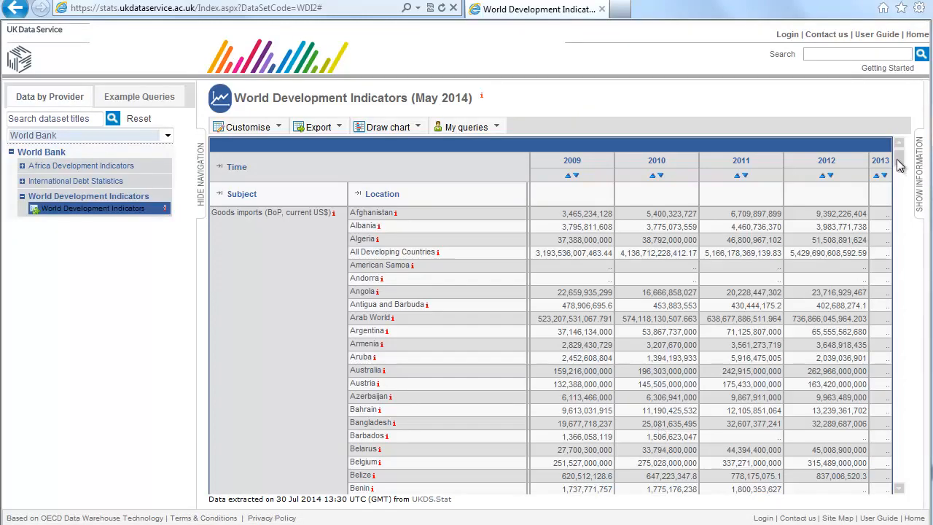
scroll("down", 3)
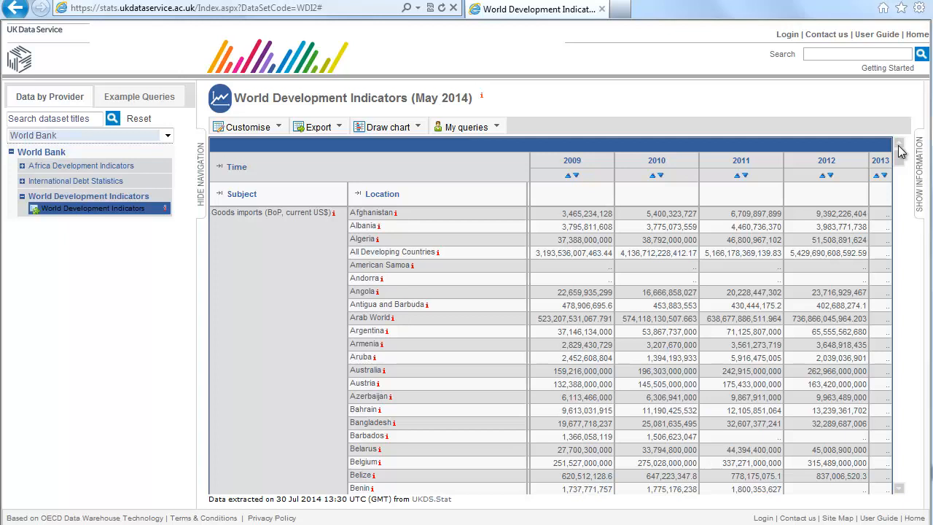
Move Location above Subject in the row layout and apply it.
left_click(247, 126)
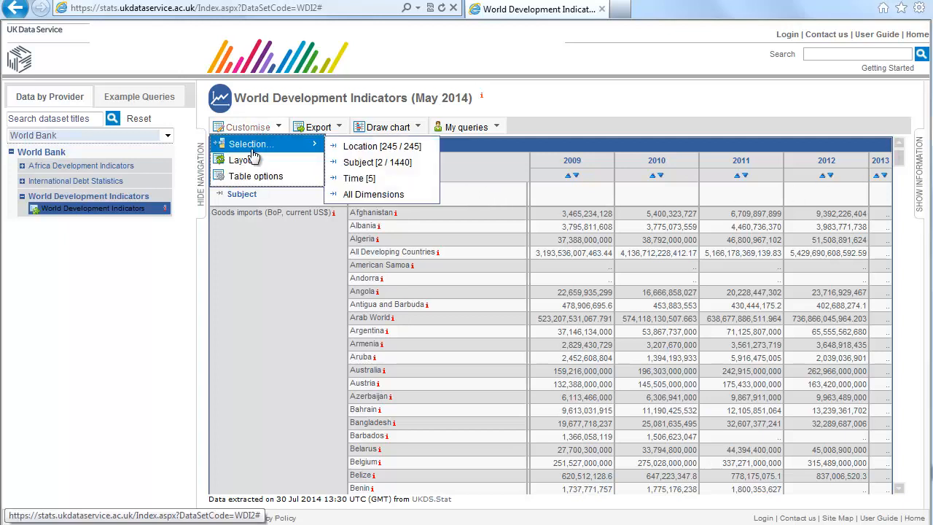
left_click(242, 160)
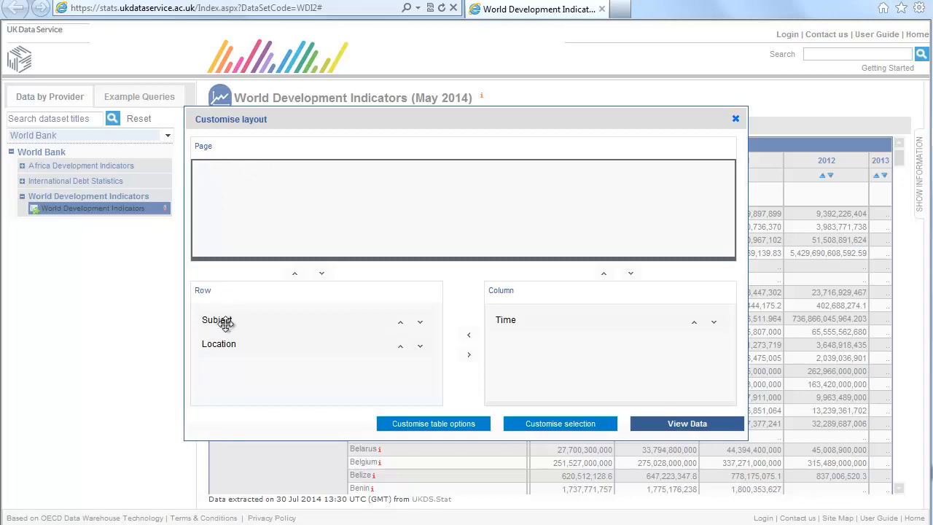
left_click(420, 321)
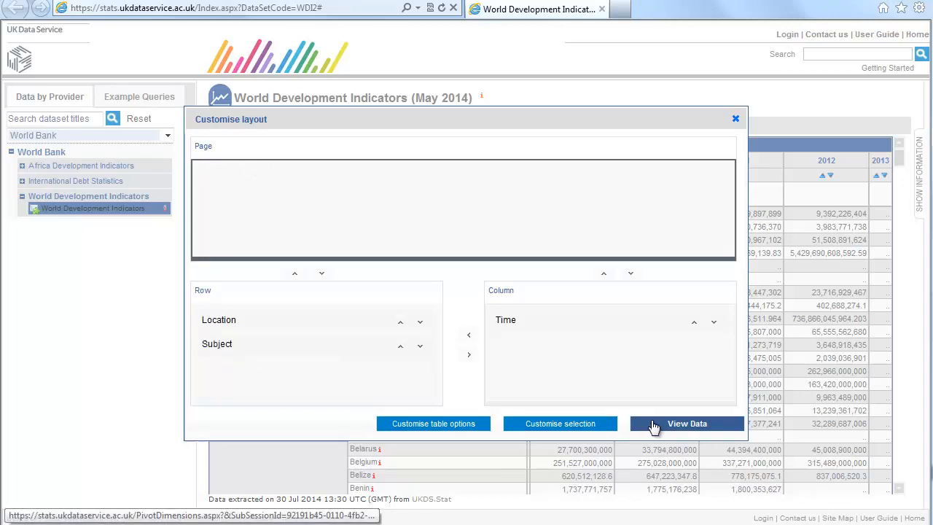
left_click(686, 423)
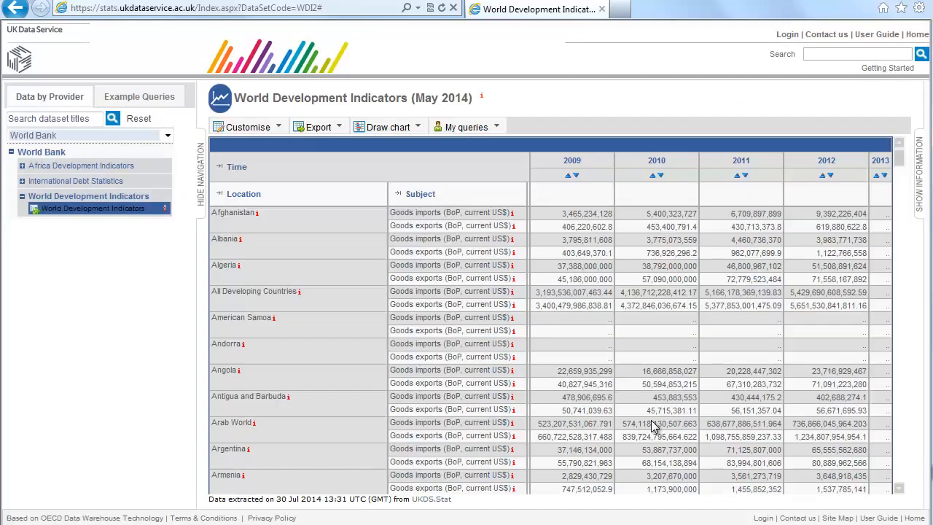
left_click(388, 127)
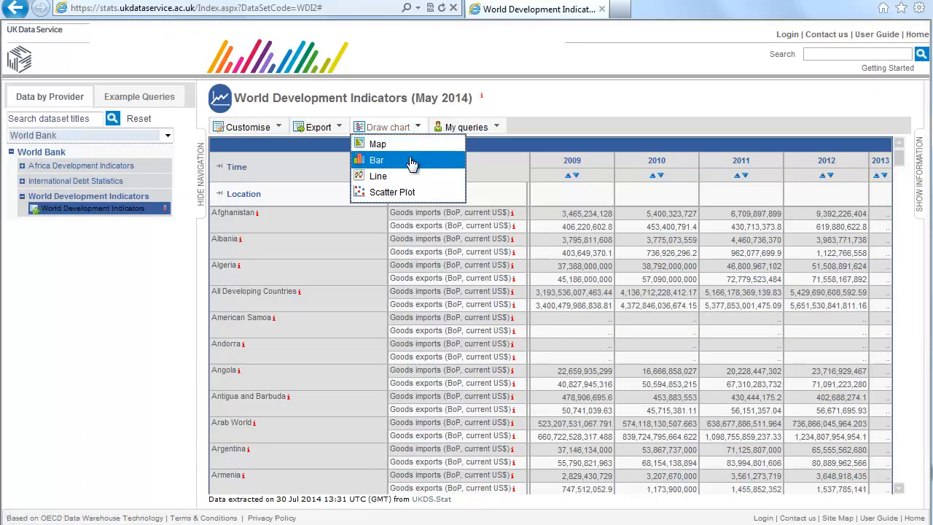
Draw a bar chart and switch its series to Goods imports (BoP, current US$).
left_click(376, 160)
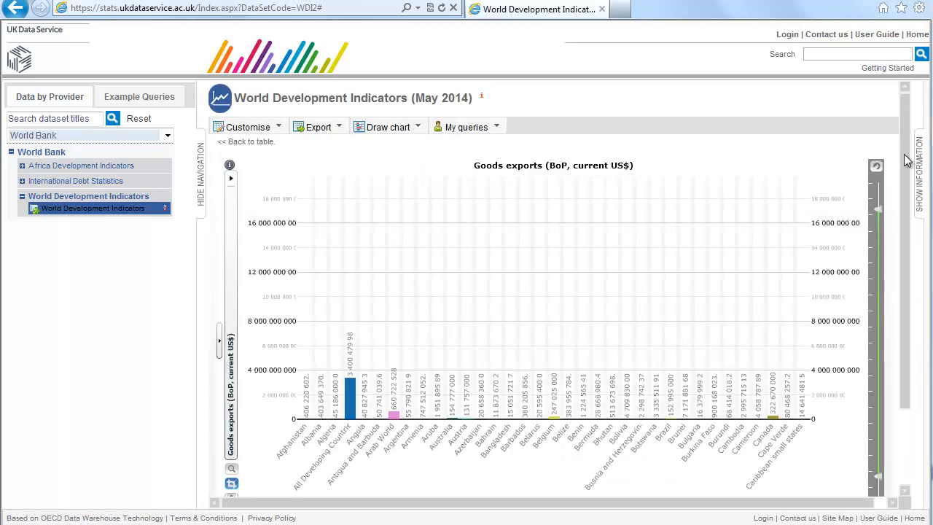
scroll("down", 3)
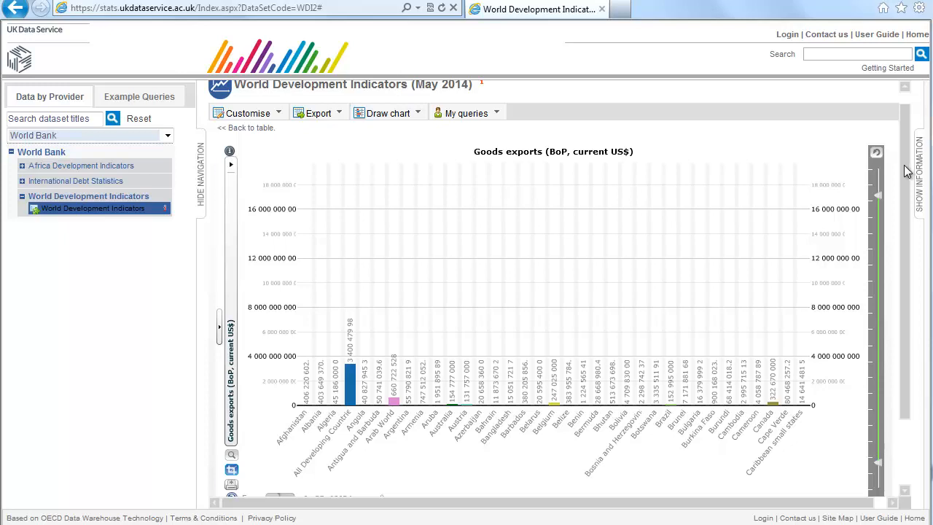
mouse_move(240, 215)
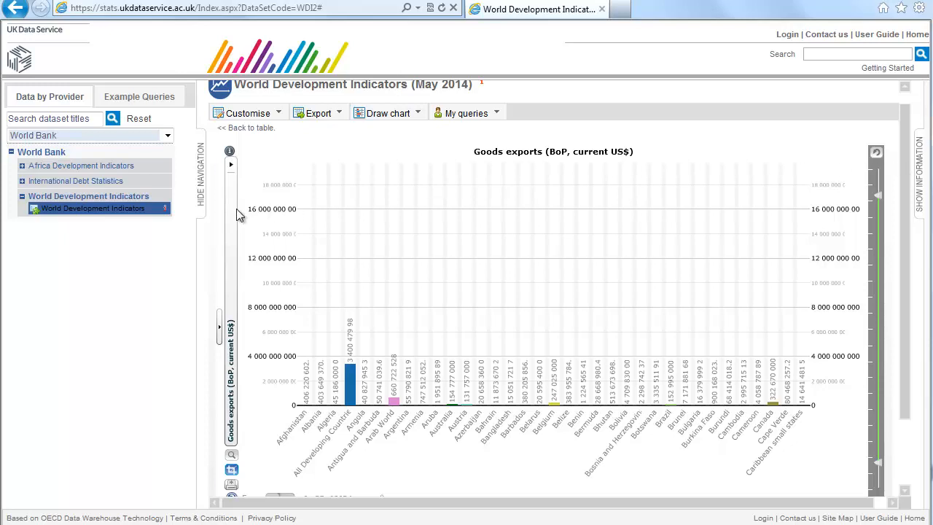
left_click(231, 164)
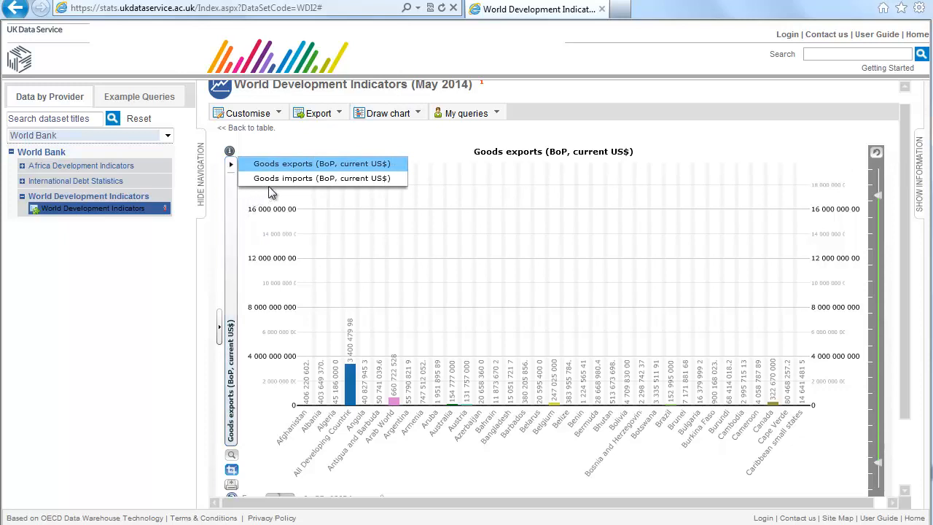
left_click(321, 178)
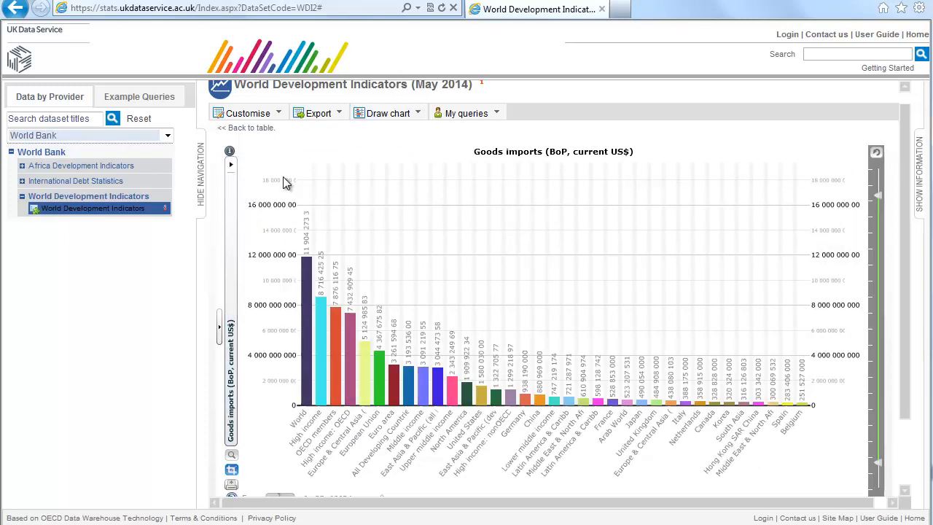